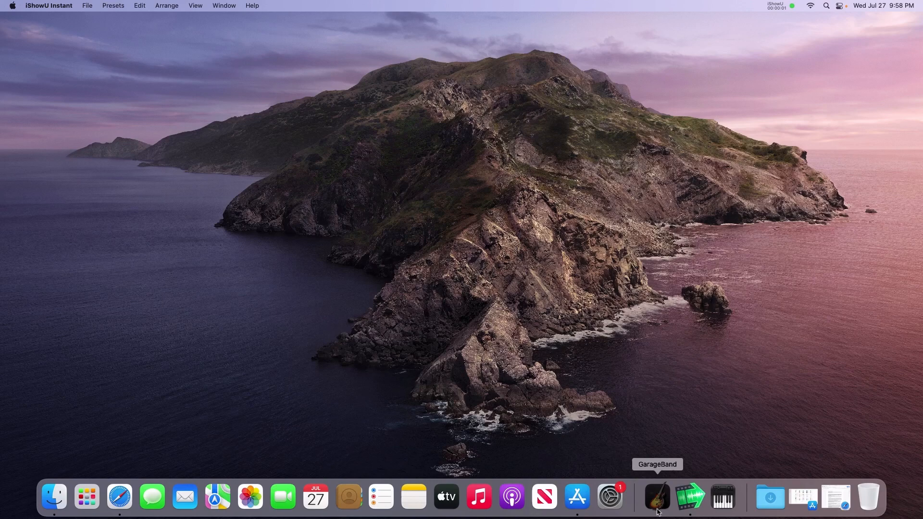
Launch GarageBand, start an Empty Project and pick Software Instrument as the track type
left_click(655, 497)
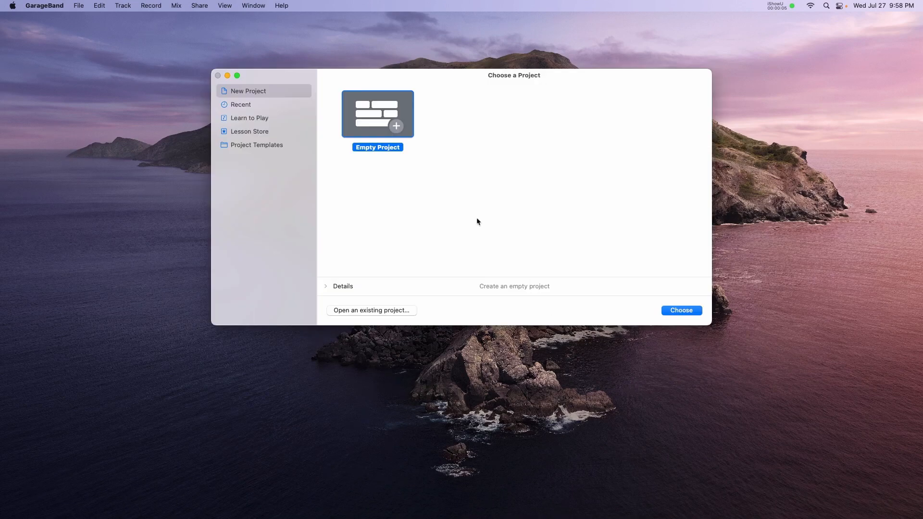
left_click(681, 310)
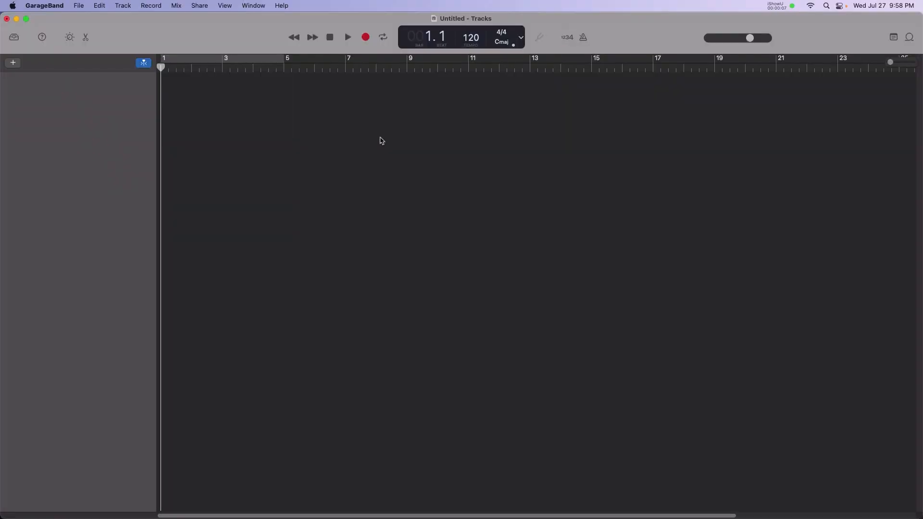
left_click(13, 63)
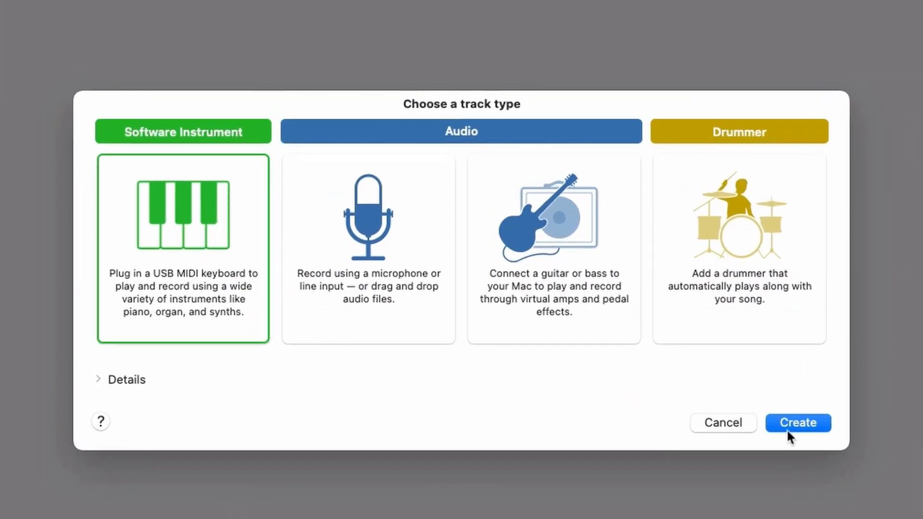
Create the software instrument track and give it the Blue Ridge drum kit sound
left_click(797, 422)
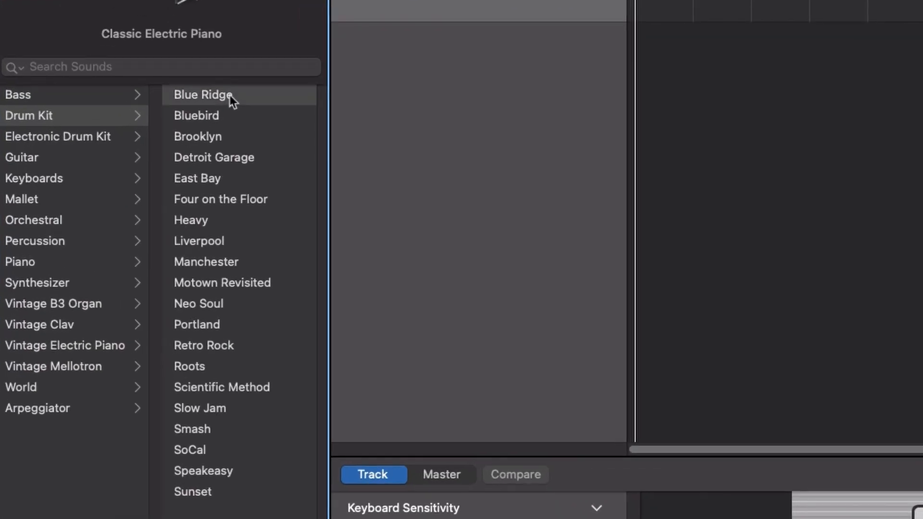
left_click(203, 95)
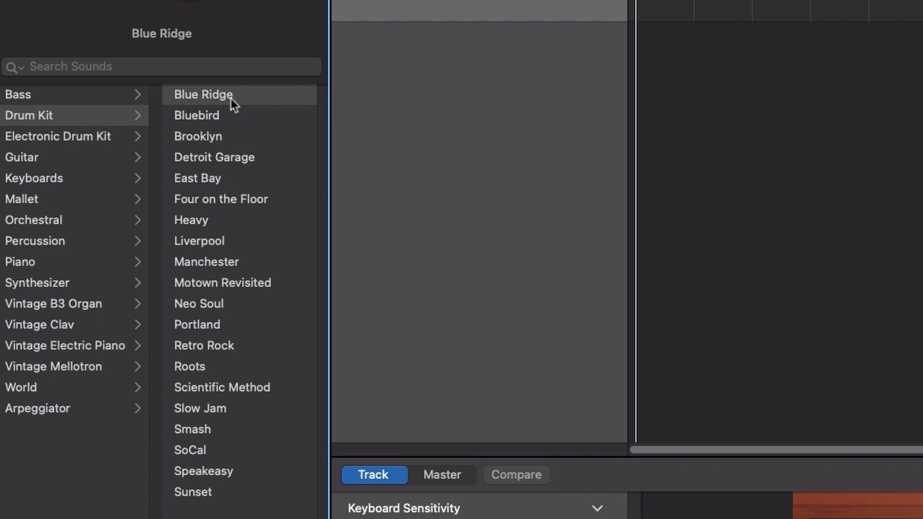
mouse_move(239, 112)
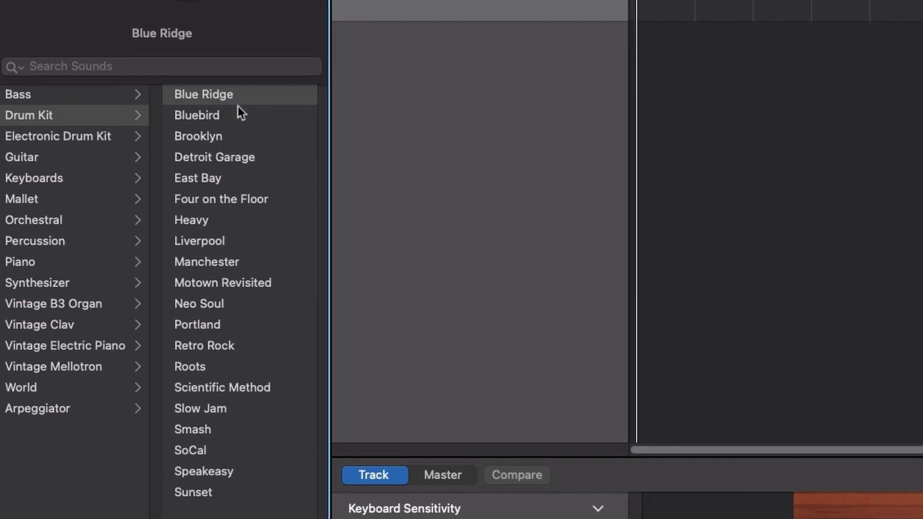
mouse_move(277, 147)
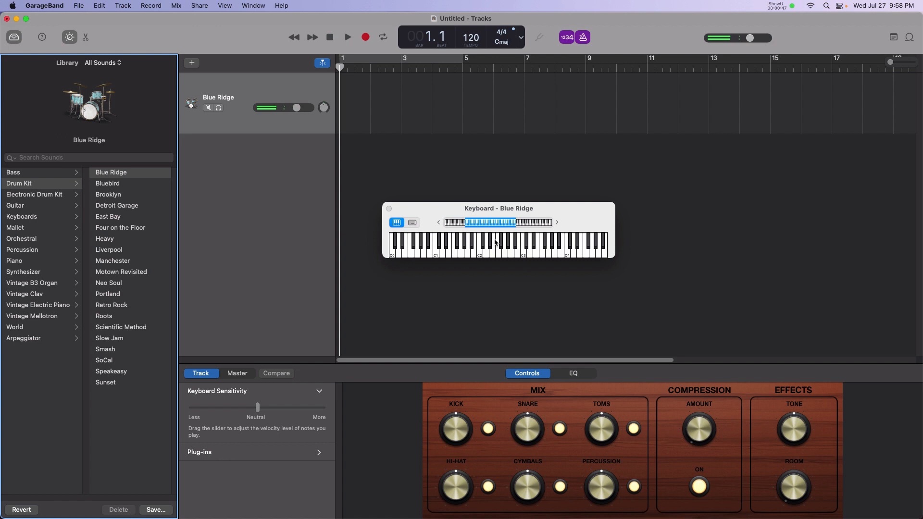
Show the Musical Typing keyboard for Blue Ridge from the Window menu
left_click(252, 6)
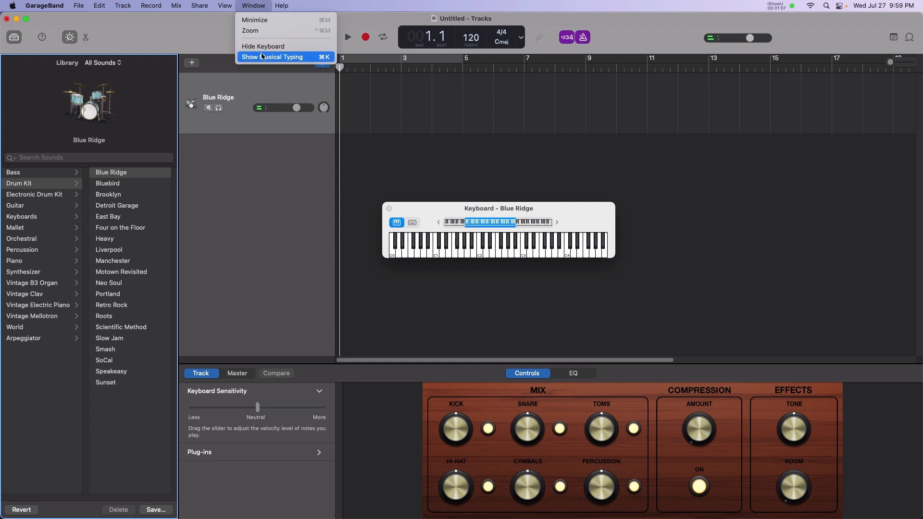
left_click(272, 57)
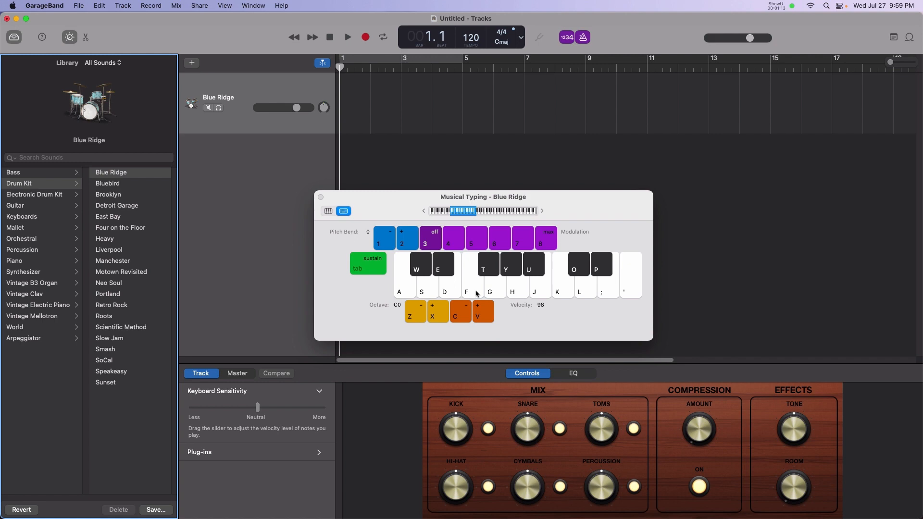
left_click(327, 210)
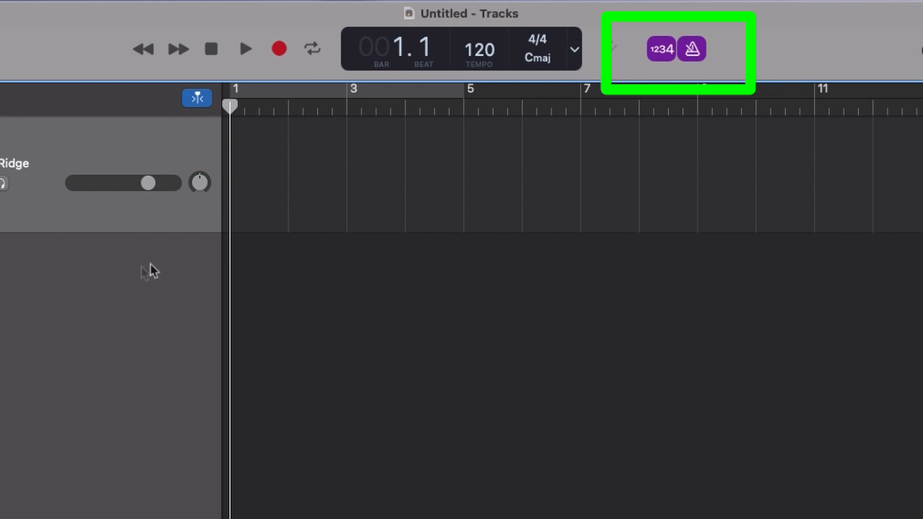
mouse_move(520, 152)
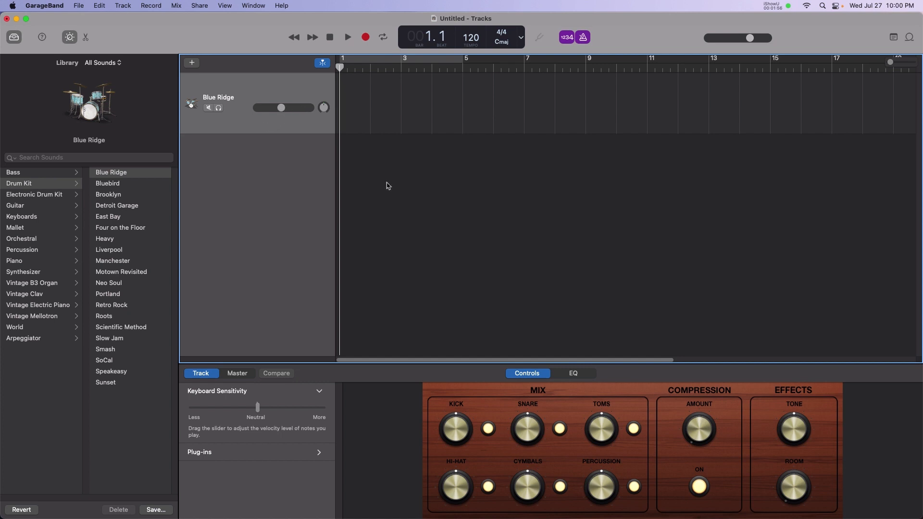
Record a drum performance into a new region on the Blue Ridge track
left_click(347, 36)
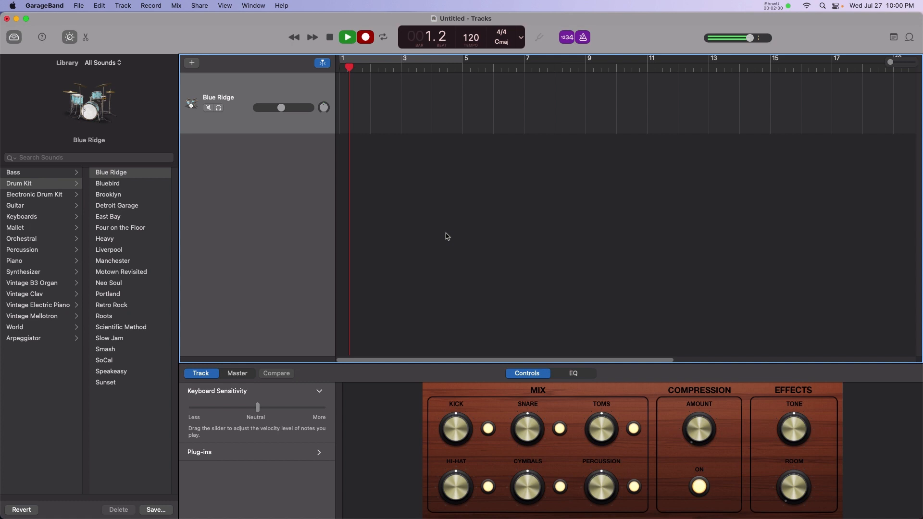
left_click(365, 37)
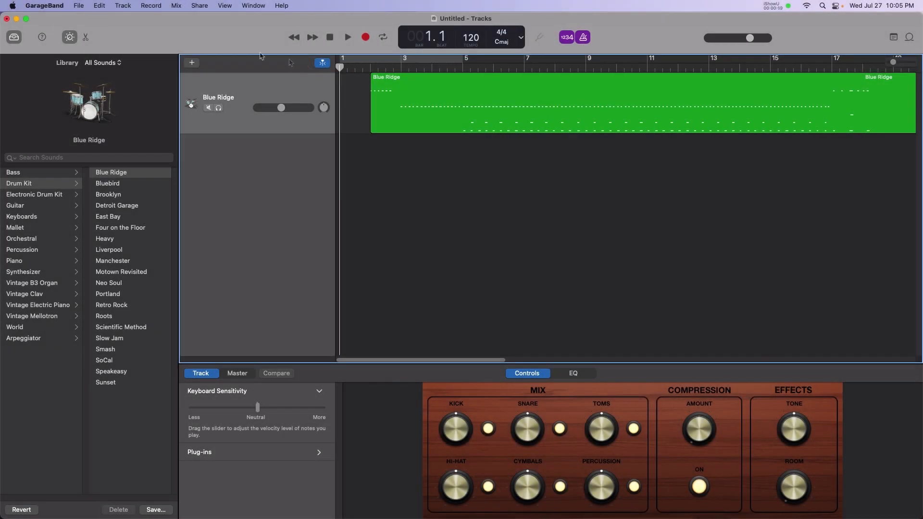
mouse_move(210, 56)
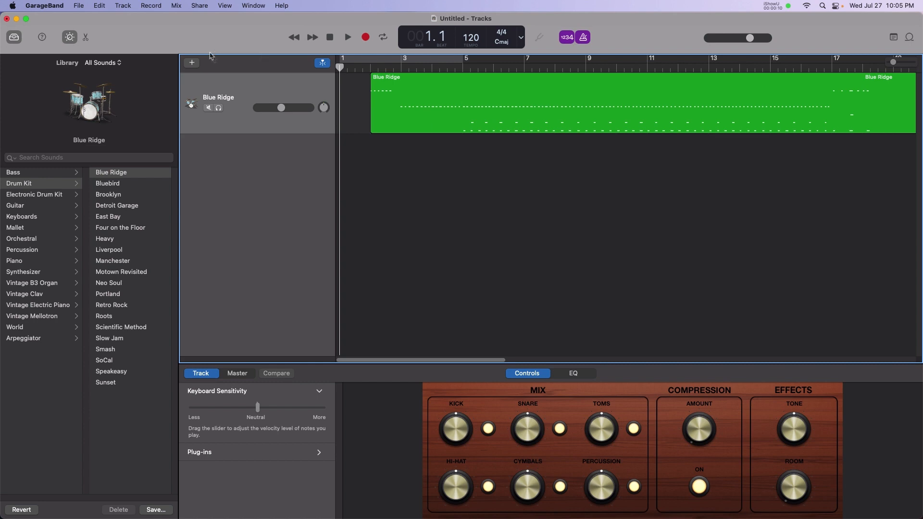
mouse_move(427, 114)
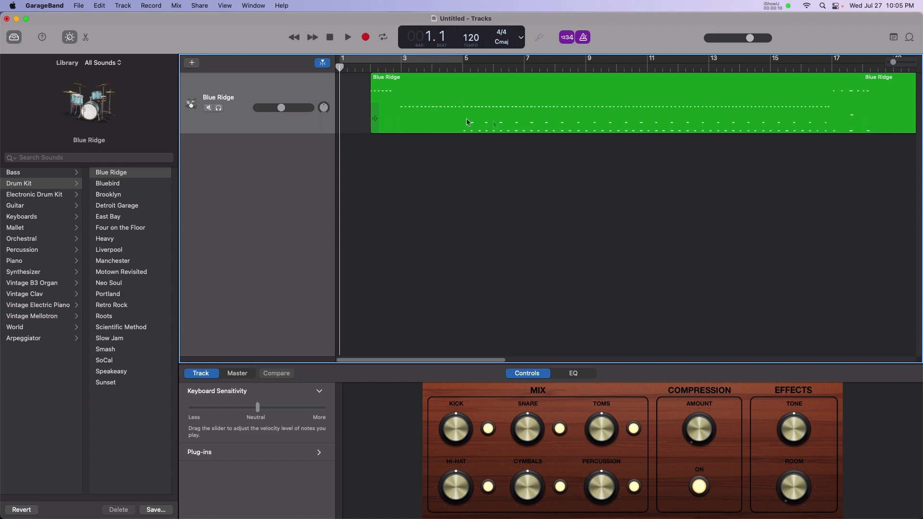
mouse_move(500, 125)
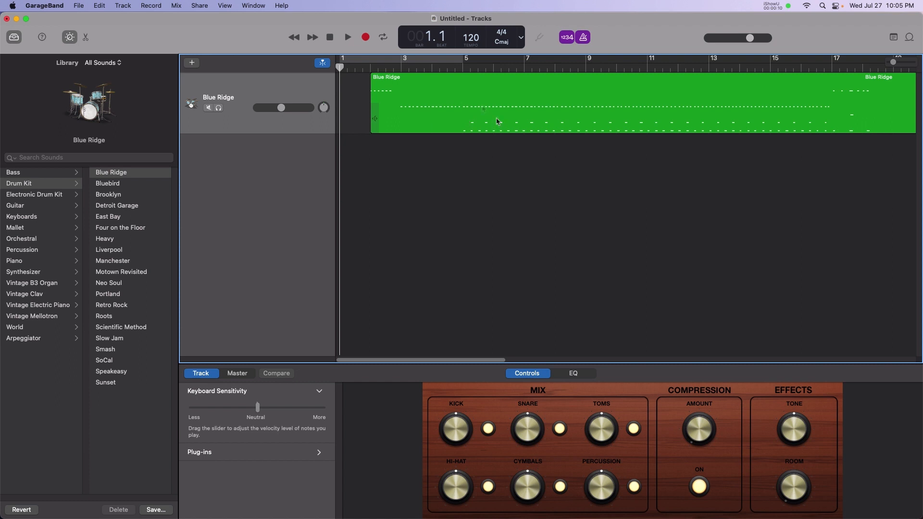
mouse_move(482, 107)
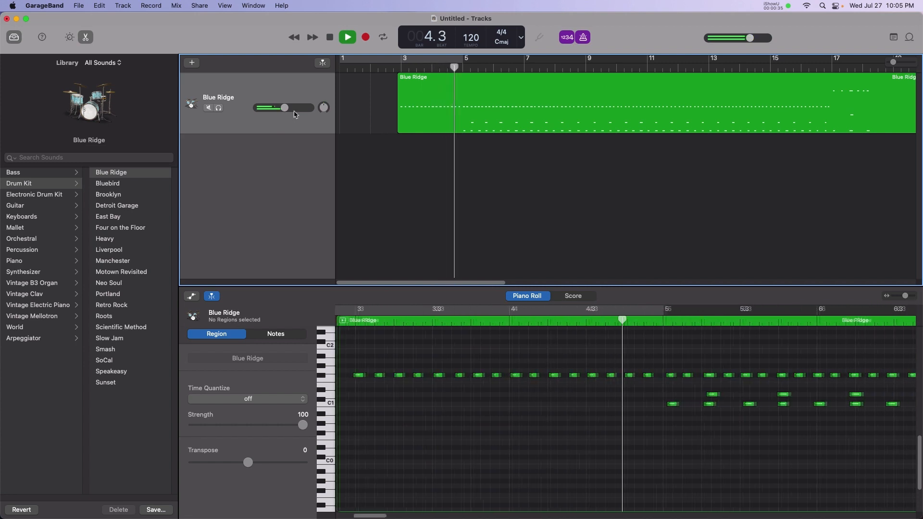
Stop playback at bar 5 and split the drum region at the playhead via Edit
left_click(346, 37)
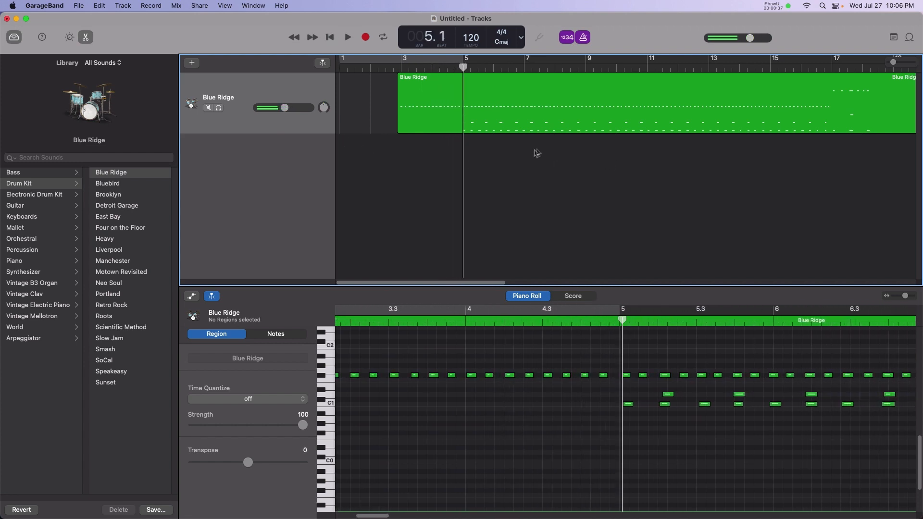
key("cmd+t")
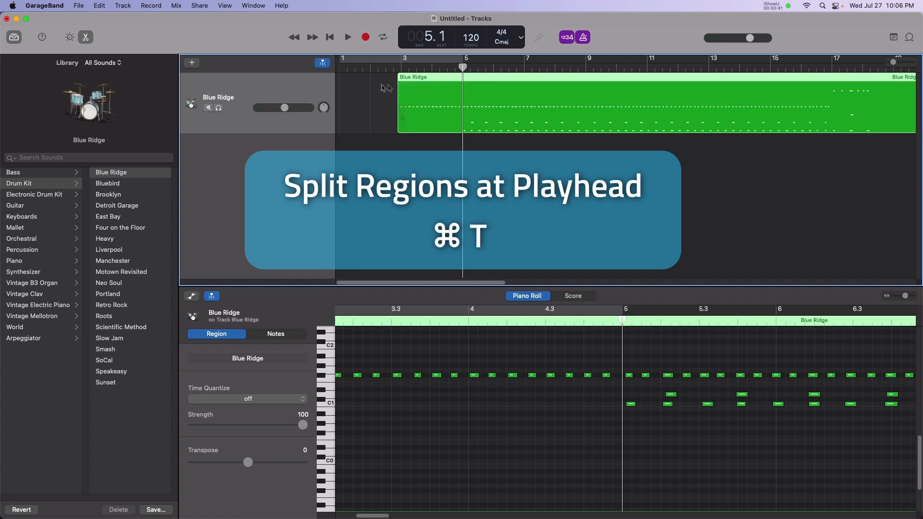
left_click(99, 6)
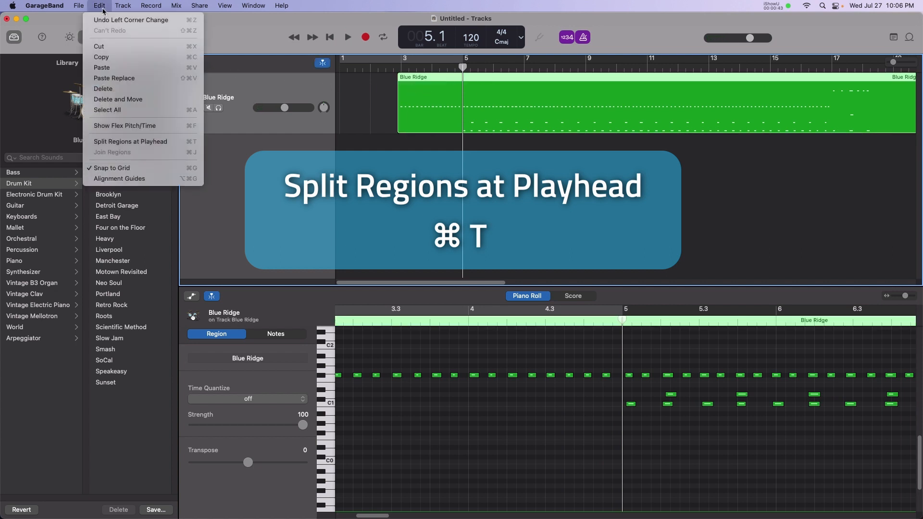
left_click(130, 142)
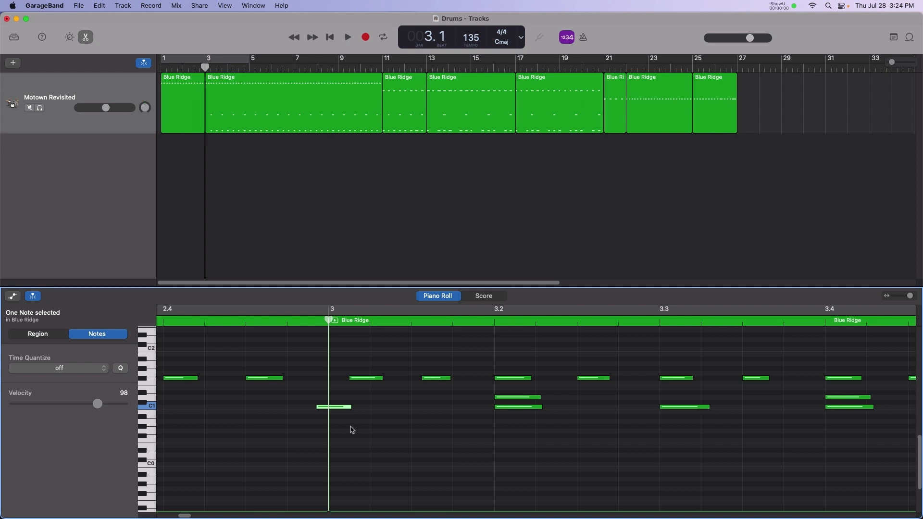
mouse_move(342, 426)
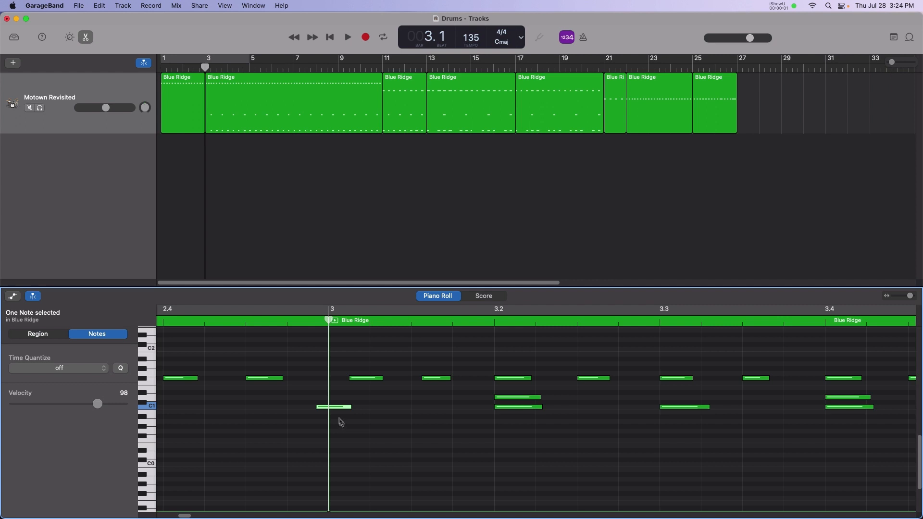
mouse_move(334, 410)
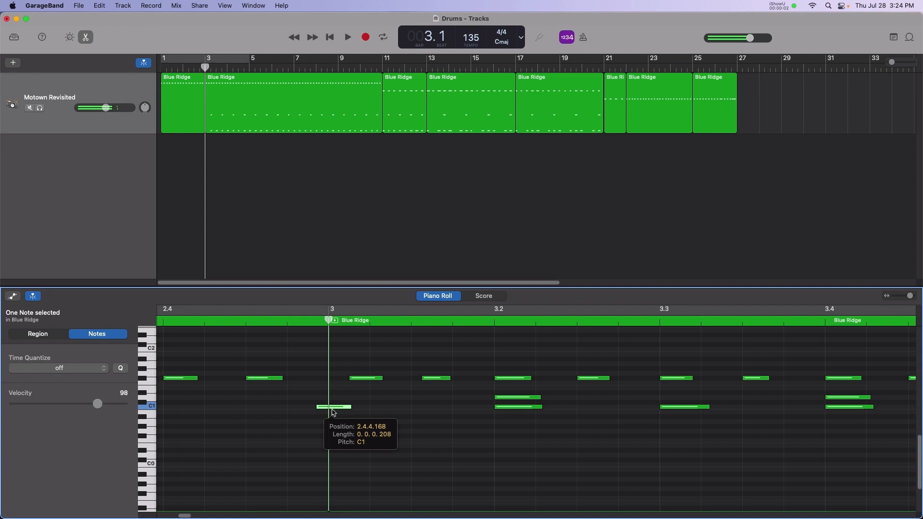
Drag the early C1 note onto bar 3 and move a hi-hat note to another drum row
left_click_drag(333, 406, 342, 407)
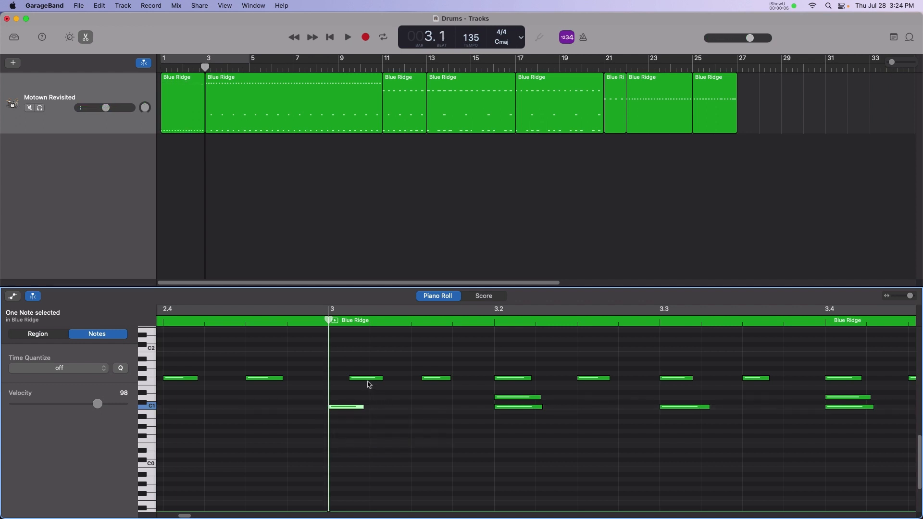
left_click(366, 377)
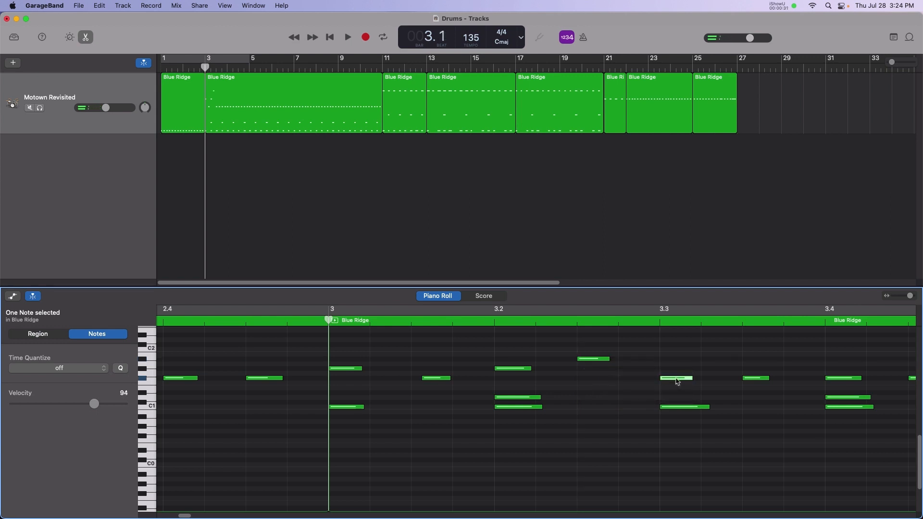
Play back and stop the drum part to audition the edited notes after bar 3
left_click(347, 37)
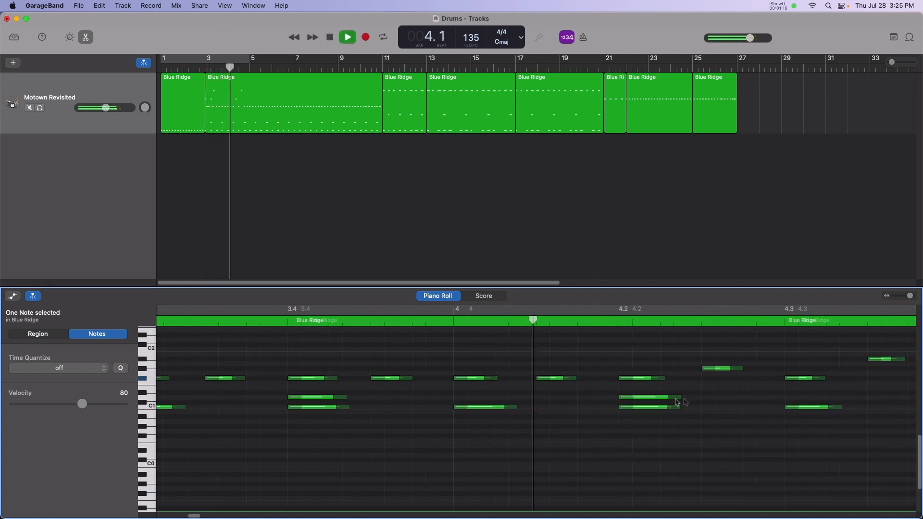
left_click(347, 36)
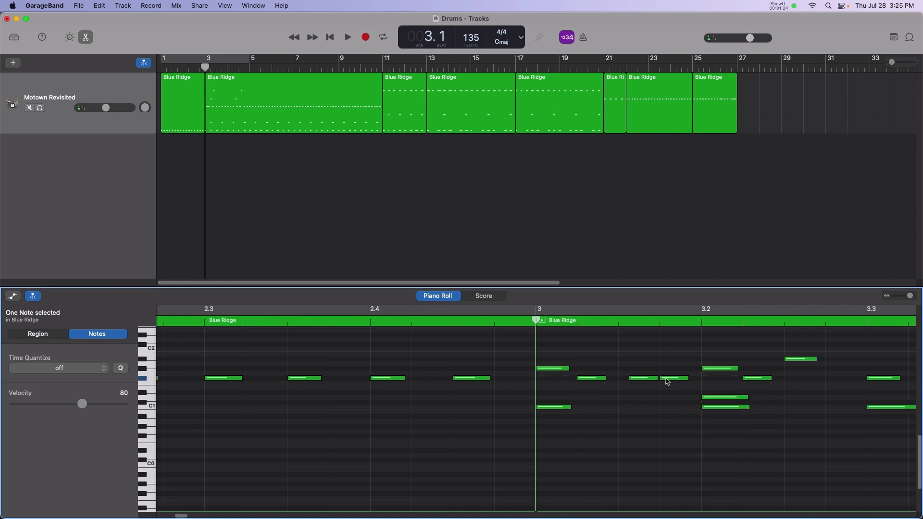
left_click(347, 37)
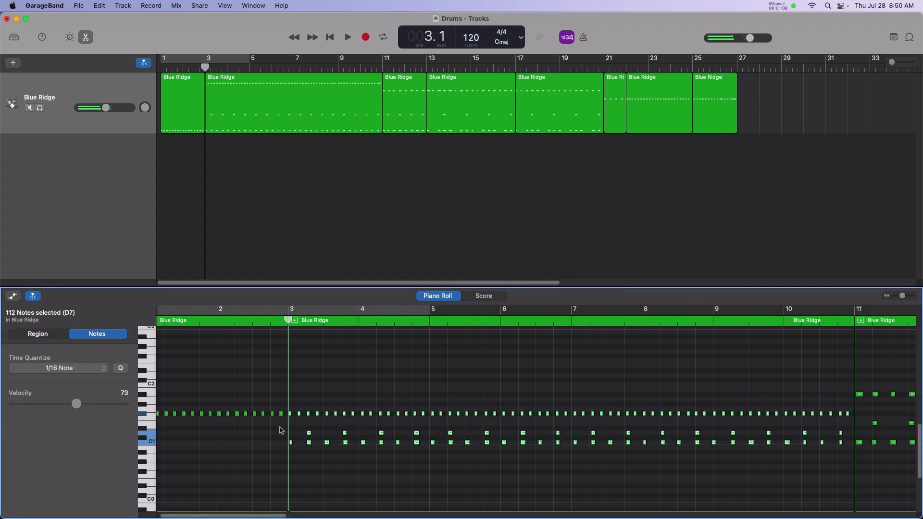
Set Time Quantize to 1/8 Note for this region and the next two regions' notes
left_click(58, 367)
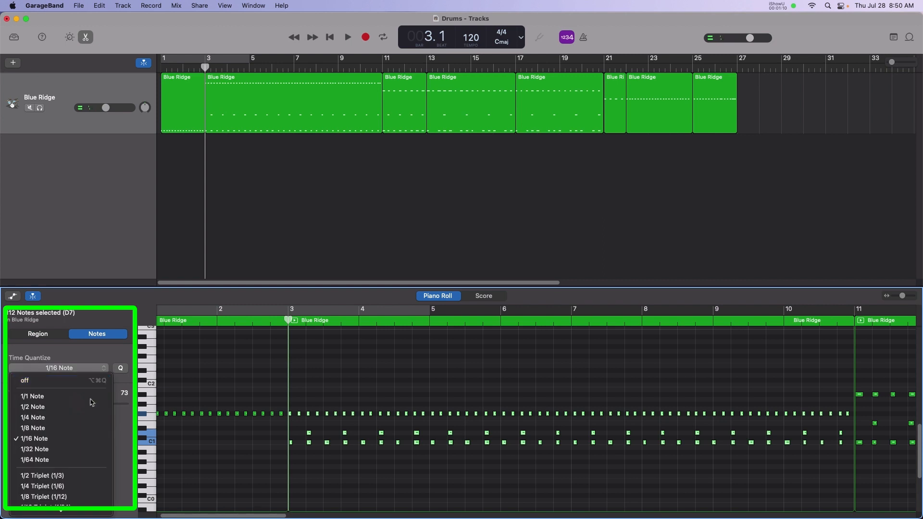
mouse_move(88, 427)
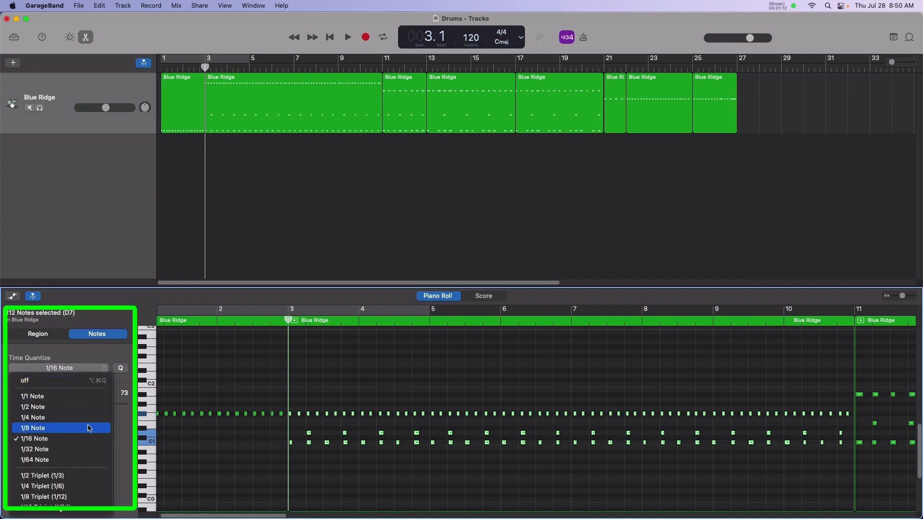
left_click(32, 427)
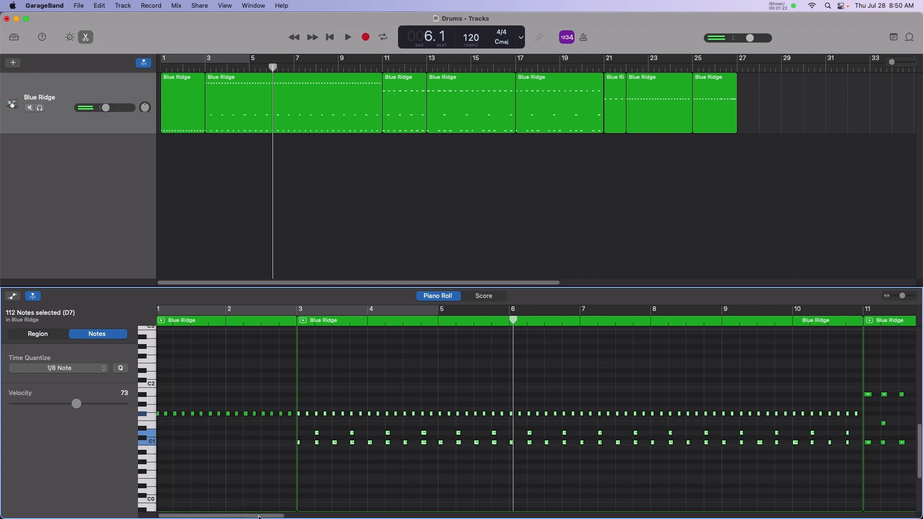
scroll("right", 3)
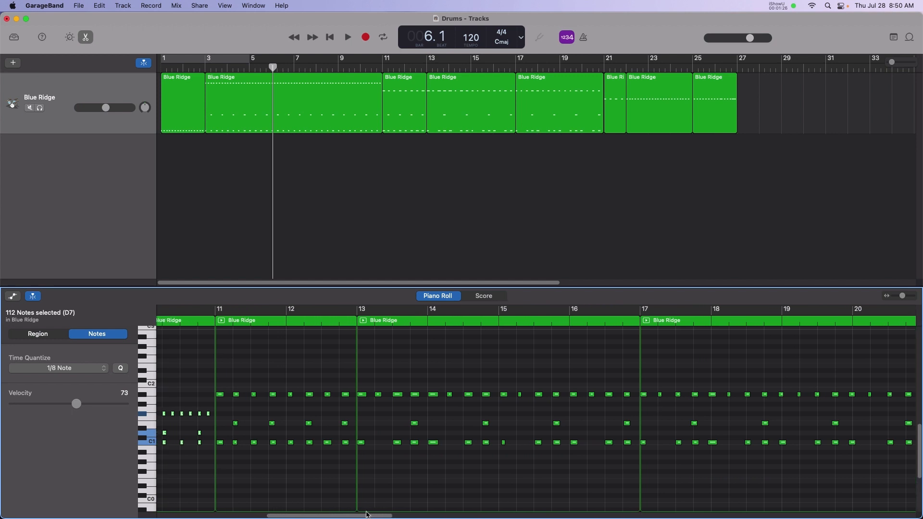
left_click(38, 333)
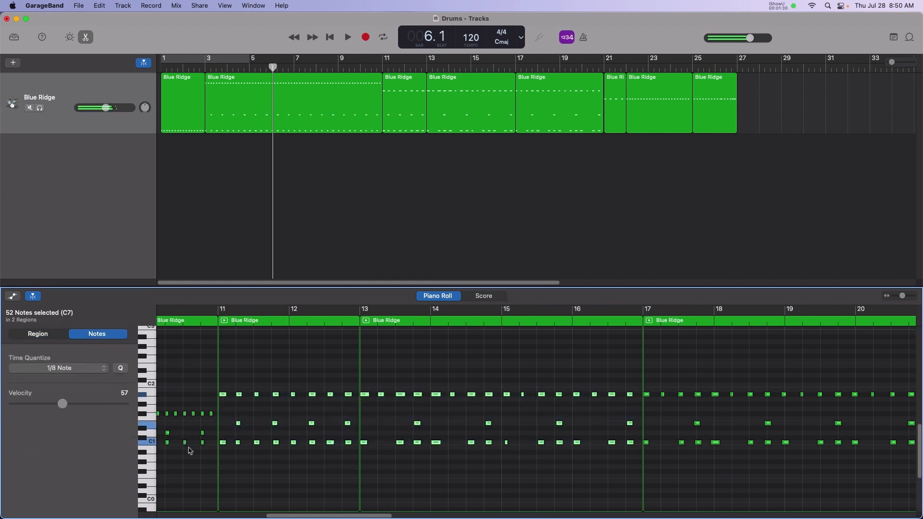
left_click(57, 368)
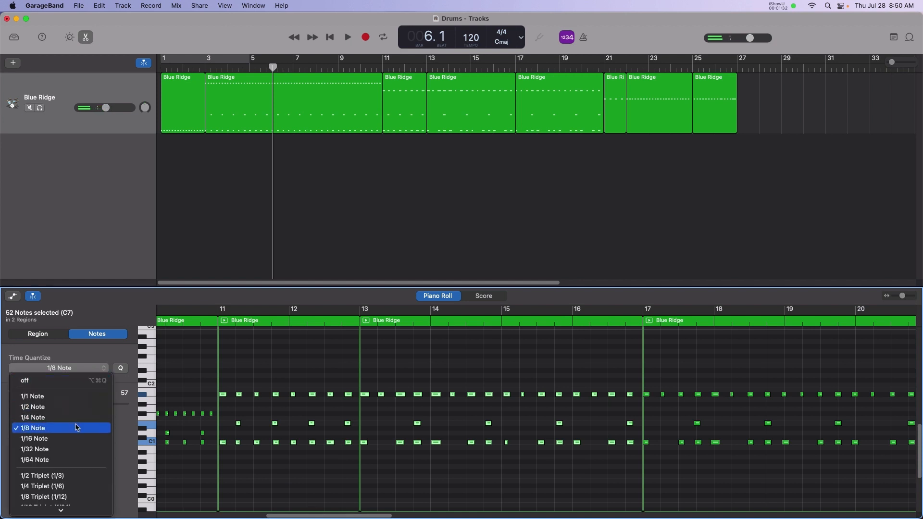
left_click(25, 381)
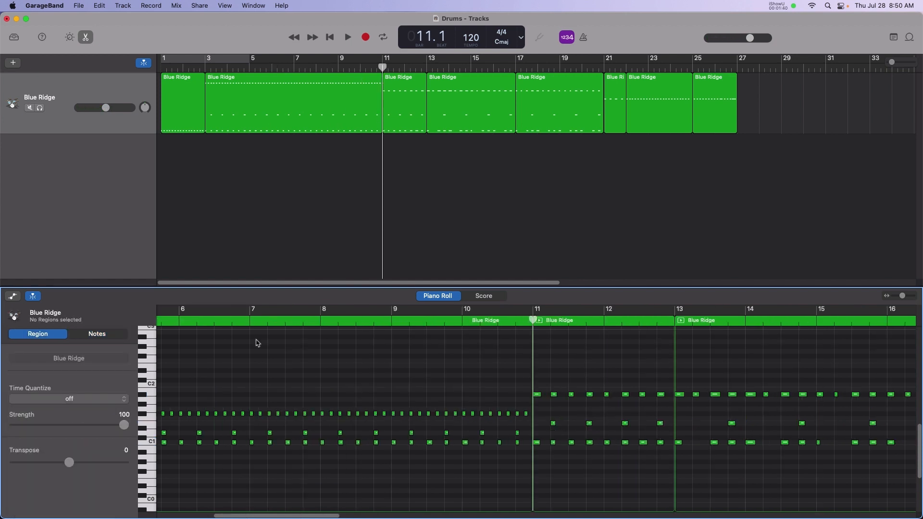
Play back the quantized drum part before editing the bar-22 hi-hat velocities
left_click(347, 37)
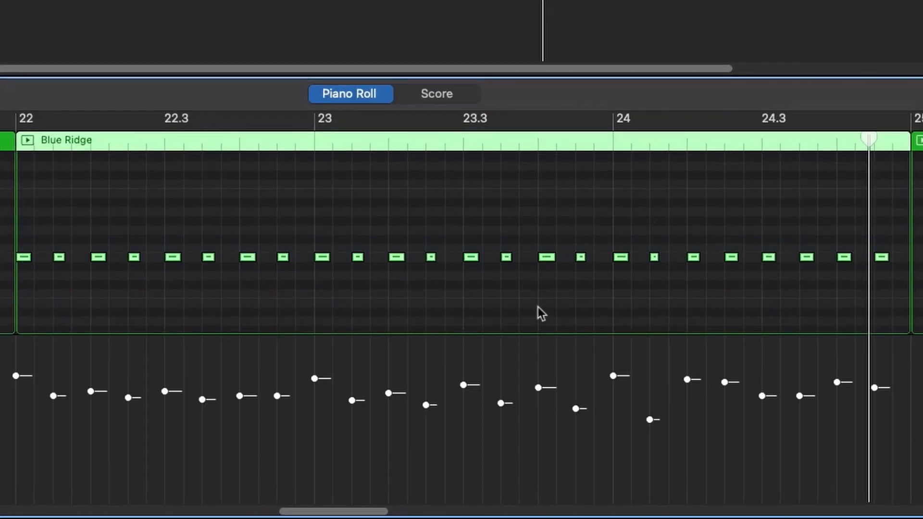
mouse_move(112, 415)
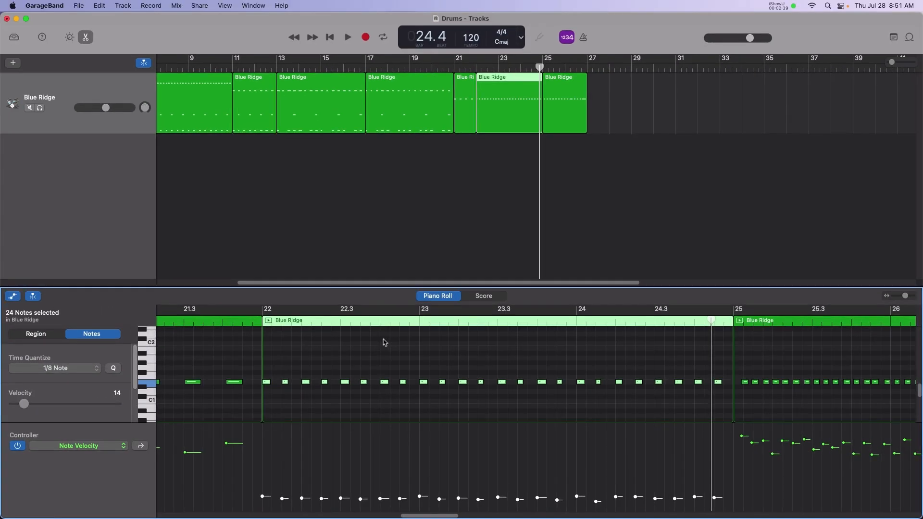
Redraw the bar-22 hi-hat velocities flat at the minimum in the Note Velocity lane
left_click(347, 37)
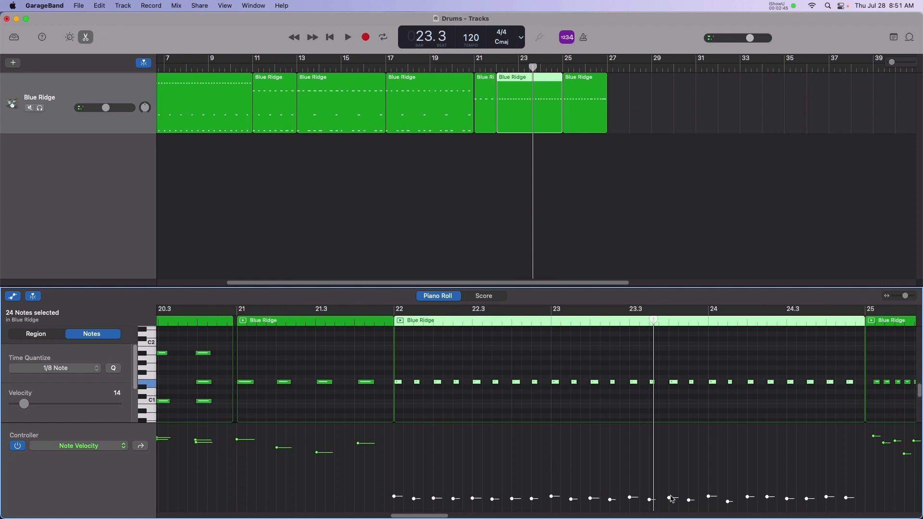
left_click_drag(23, 404, 66, 404)
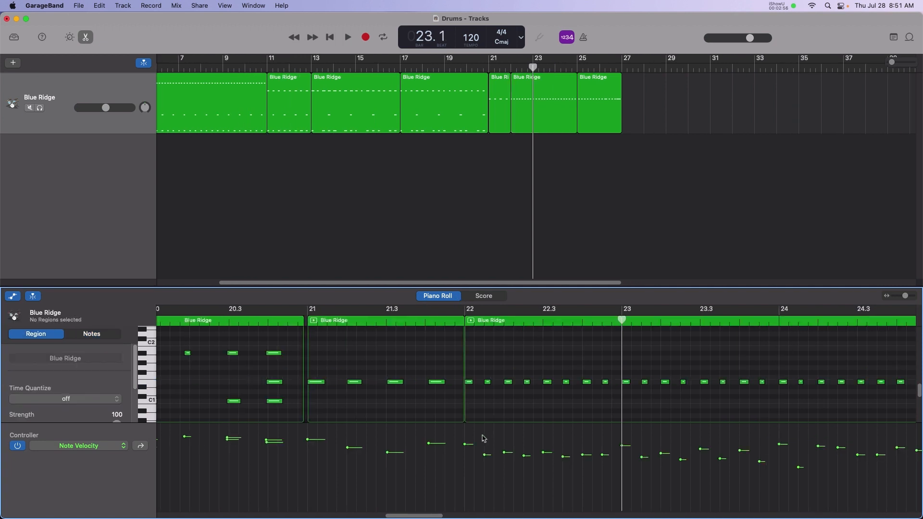
mouse_move(467, 450)
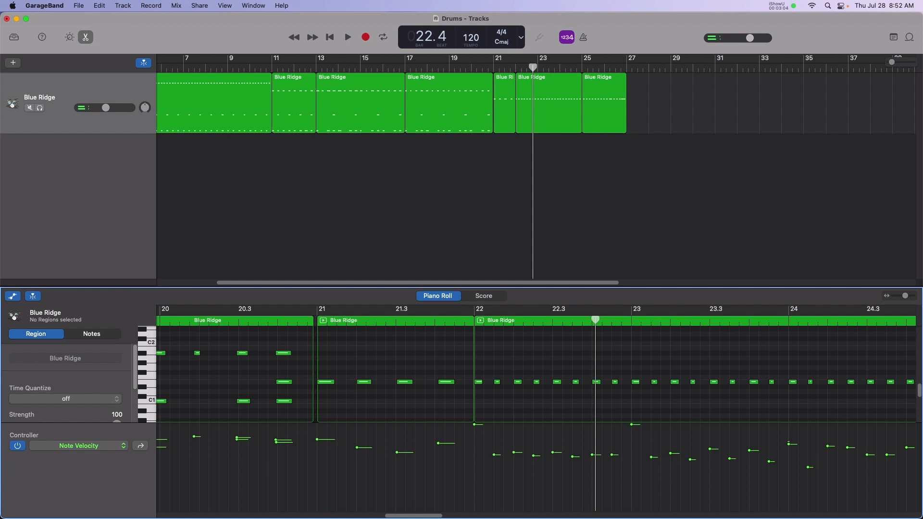
left_click(347, 37)
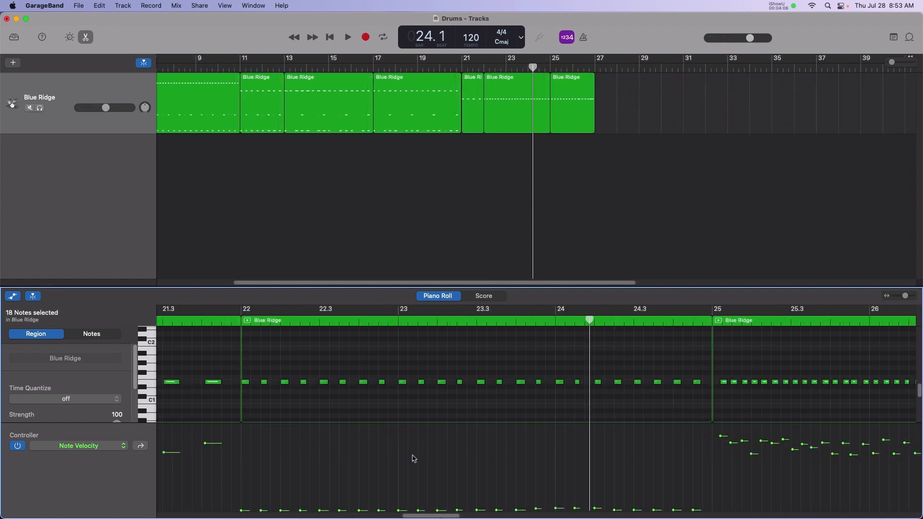
Ramp the selected bar-22 to bar-25 hi-hat velocities from soft up to 120, then play it back
left_click(91, 334)
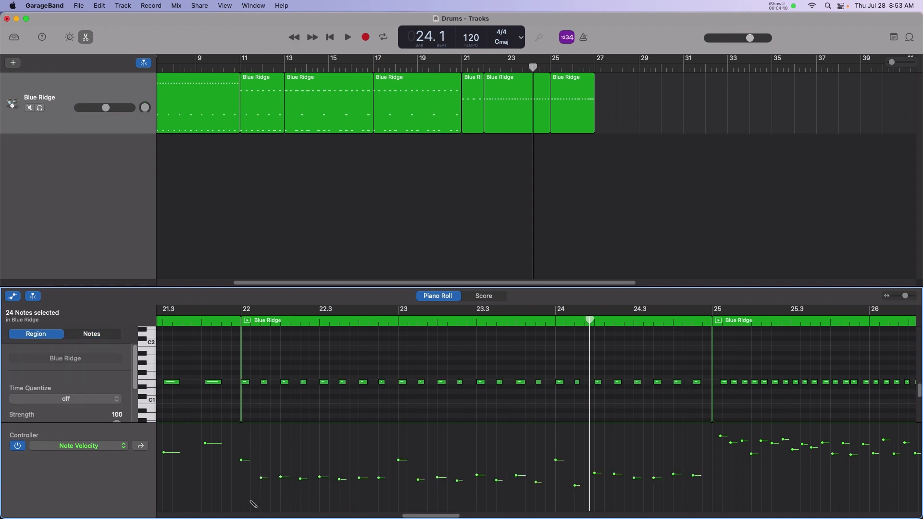
left_click_drag(241, 505, 709, 429)
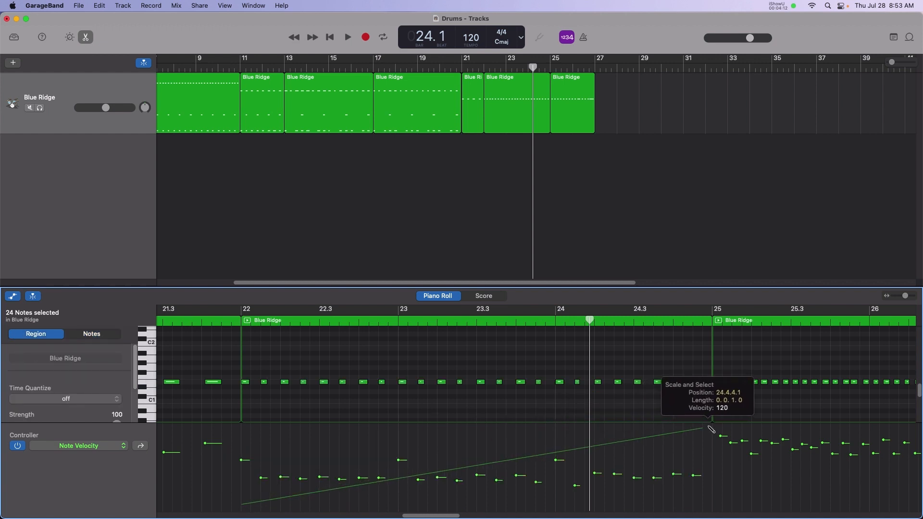
left_click(91, 334)
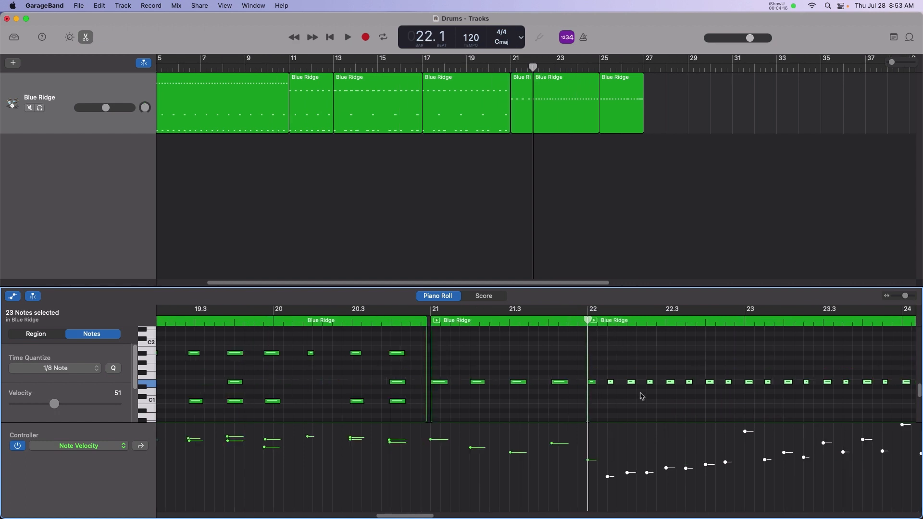
left_click(347, 37)
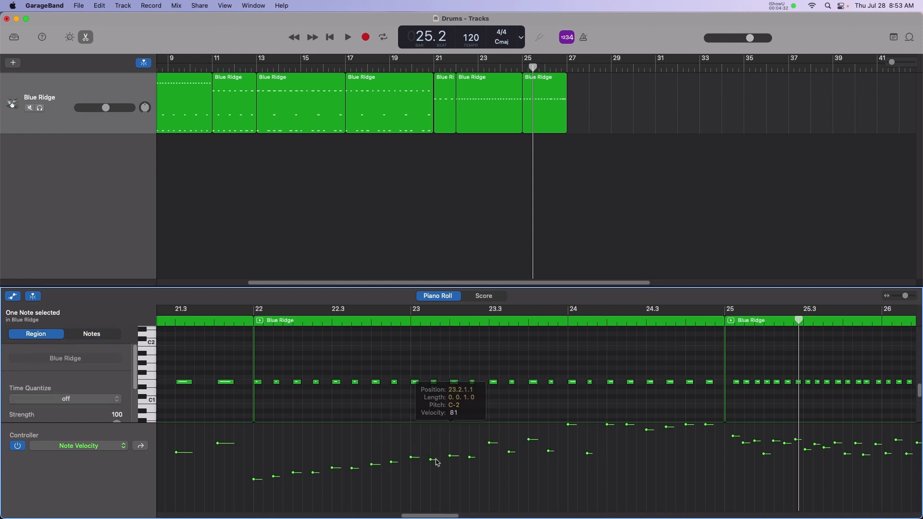
Lift the stray bar-23 hi-hat note to velocity 96 and show the Library sound list
left_click(90, 333)
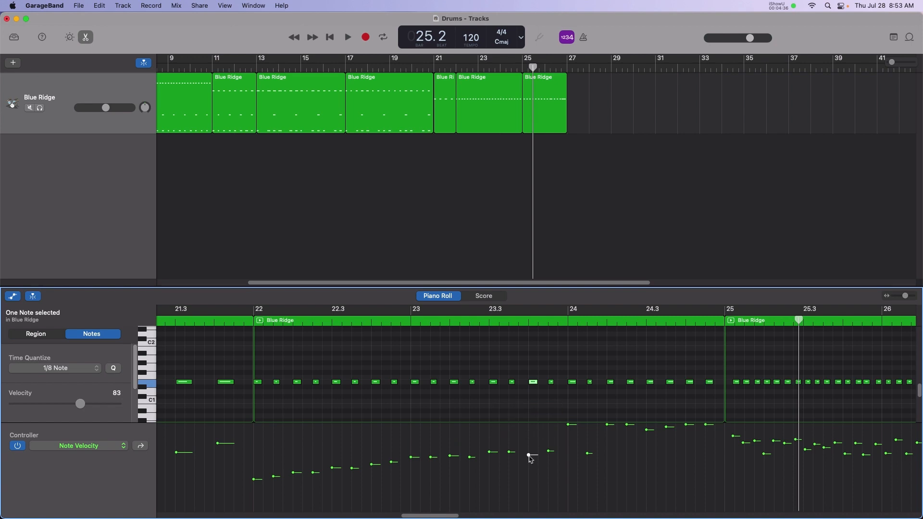
left_click_drag(529, 458, 527, 445)
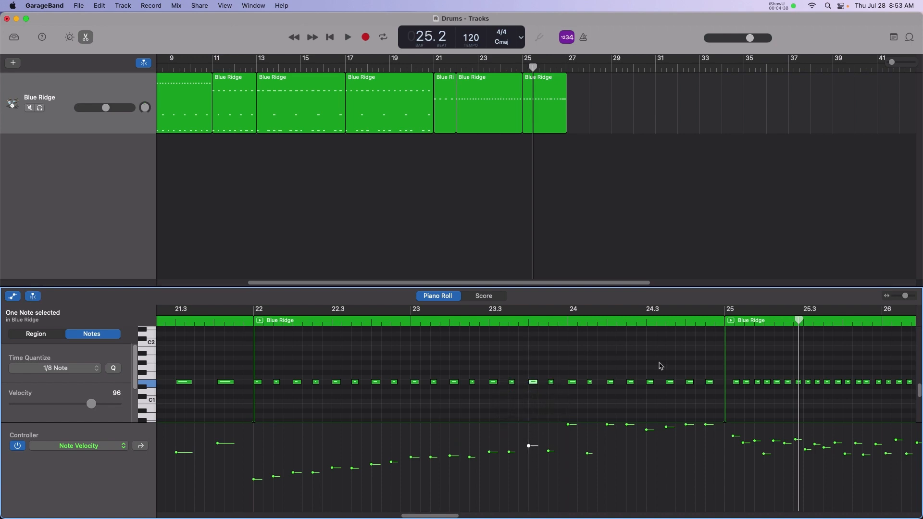
left_click(15, 37)
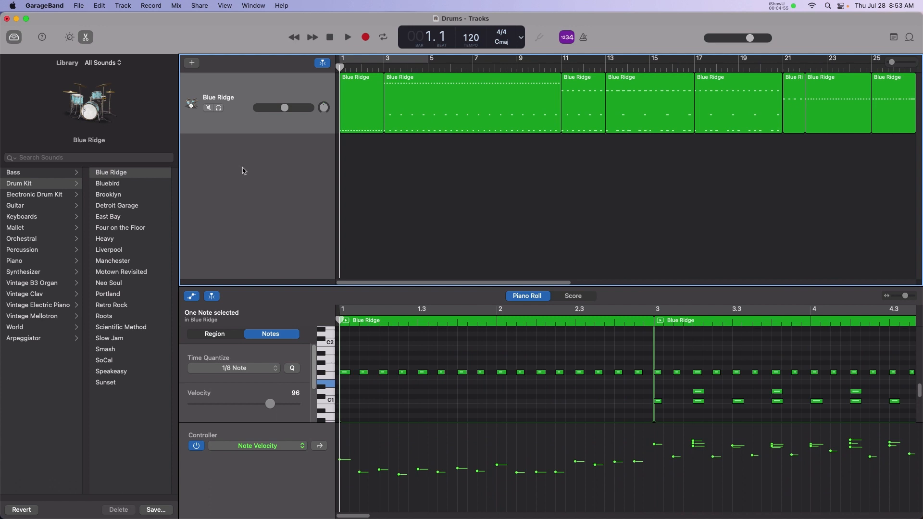
mouse_move(121, 243)
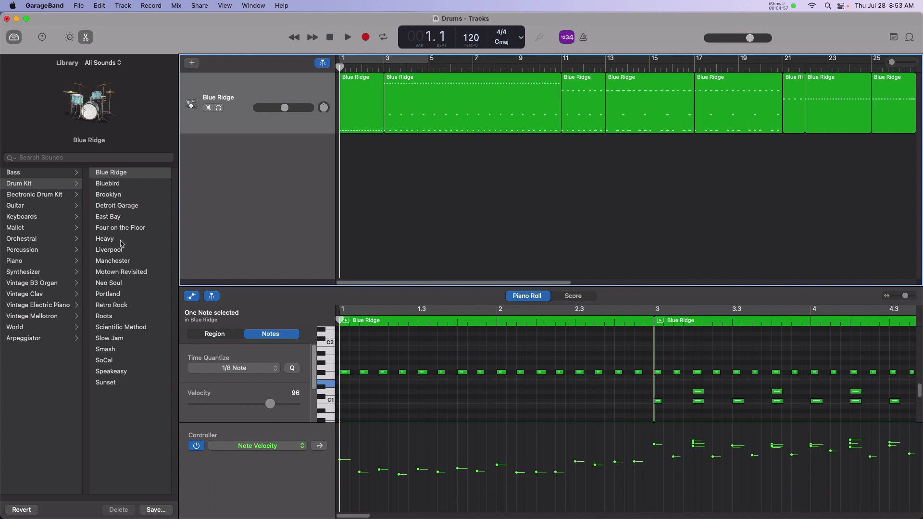
Audition the Four on the Floor, Heavy and Liverpool drum kits during playback
left_click(347, 36)
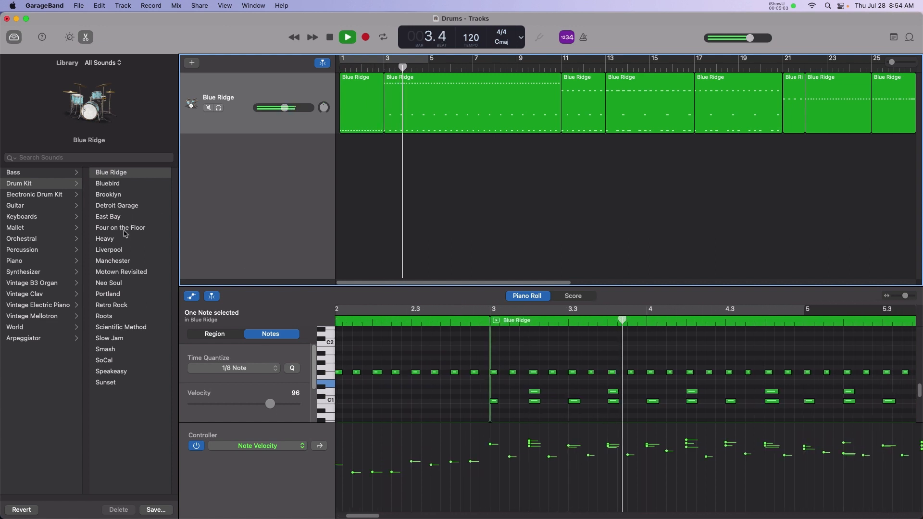
left_click(120, 227)
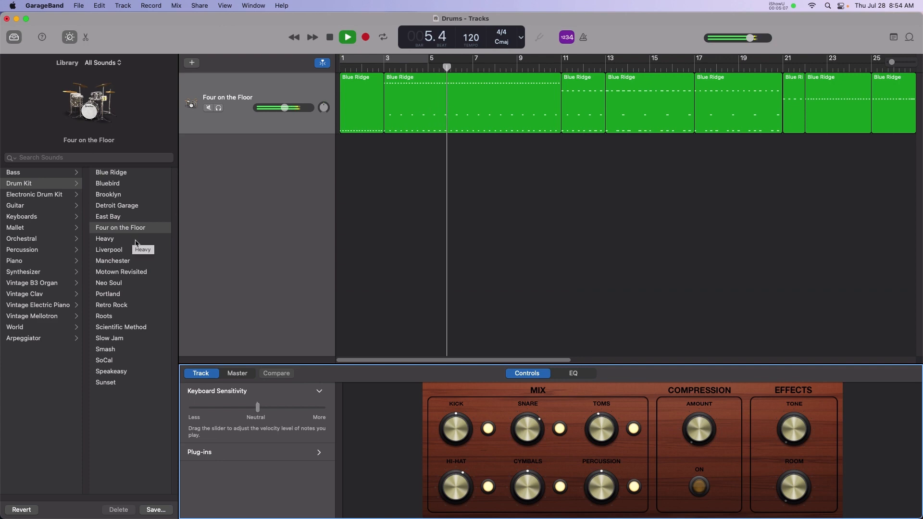
left_click(105, 238)
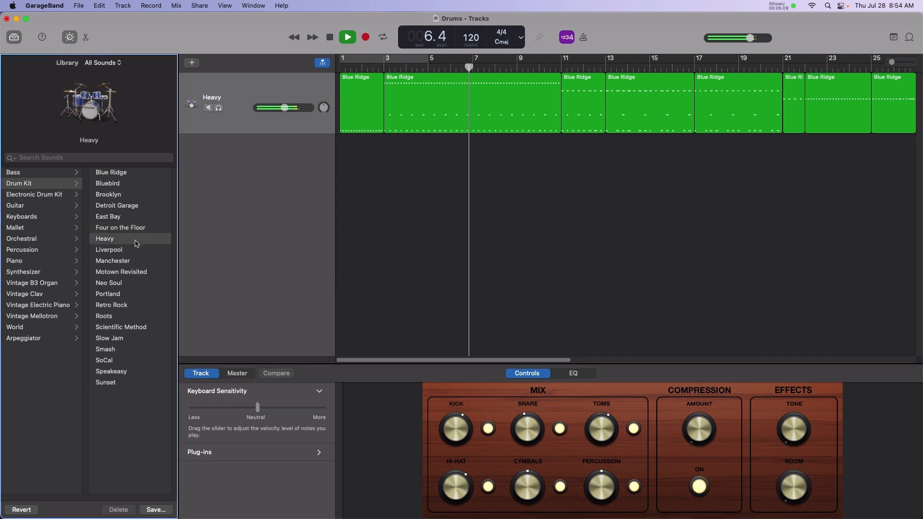
mouse_move(134, 254)
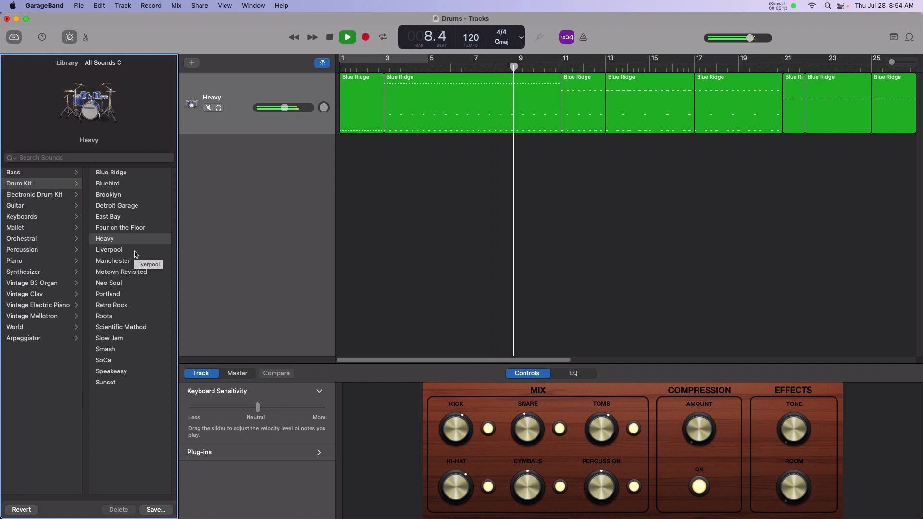
left_click(108, 249)
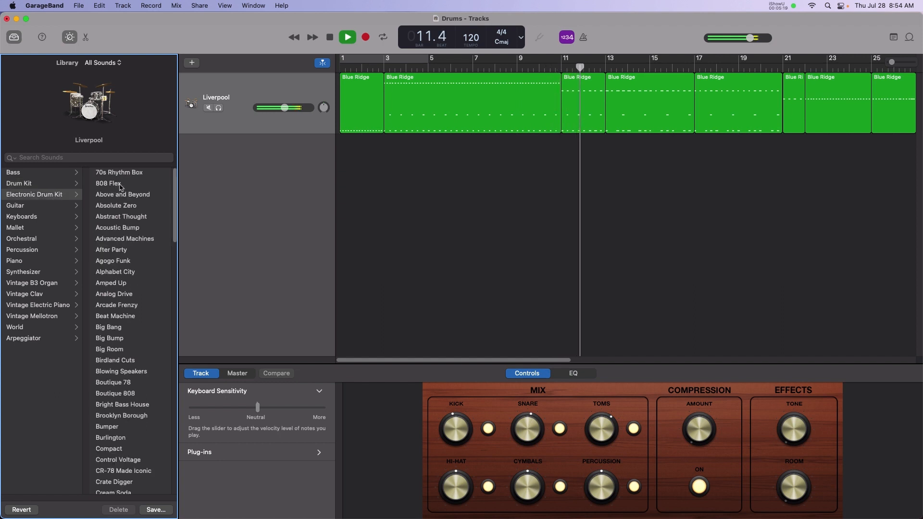
Try 808 Flex, settle on the Analog Drive electronic kit and stop playback
left_click(108, 182)
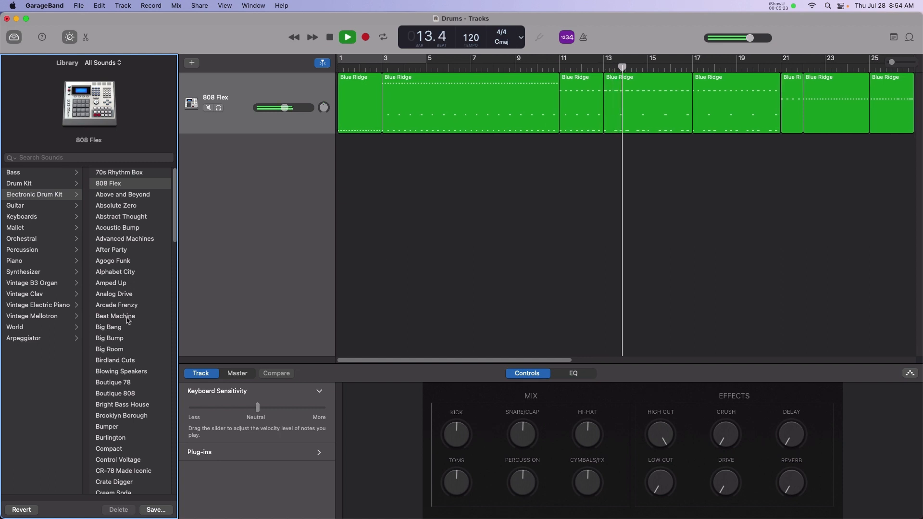
left_click(114, 294)
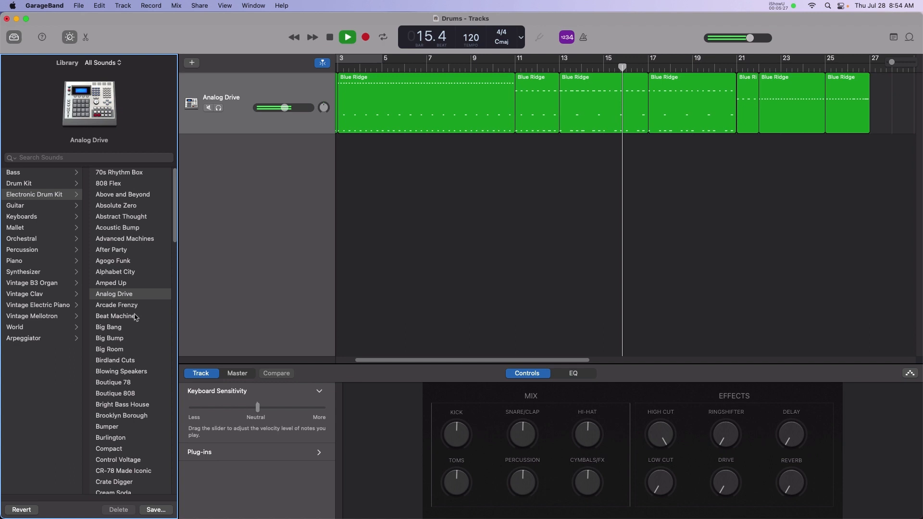
left_click(347, 36)
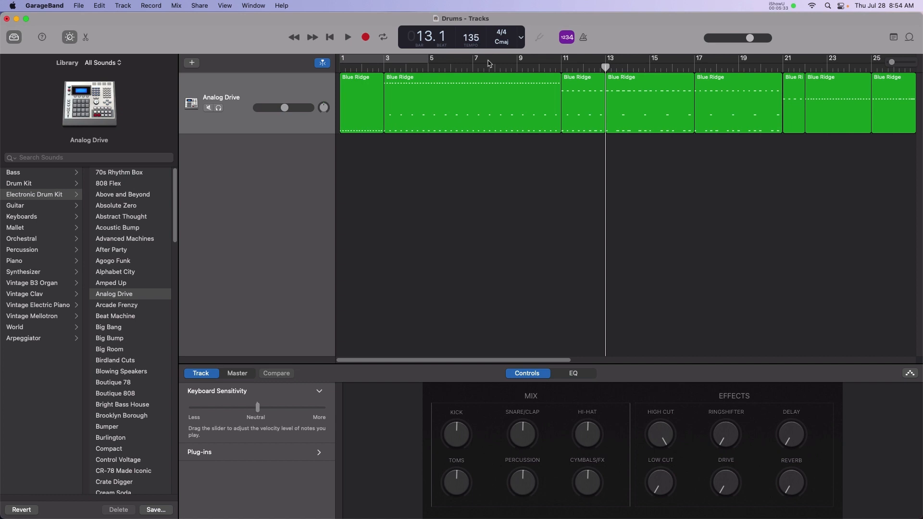
Play the song at 135 BPM and switch the kit to Boutique 808
left_click(347, 37)
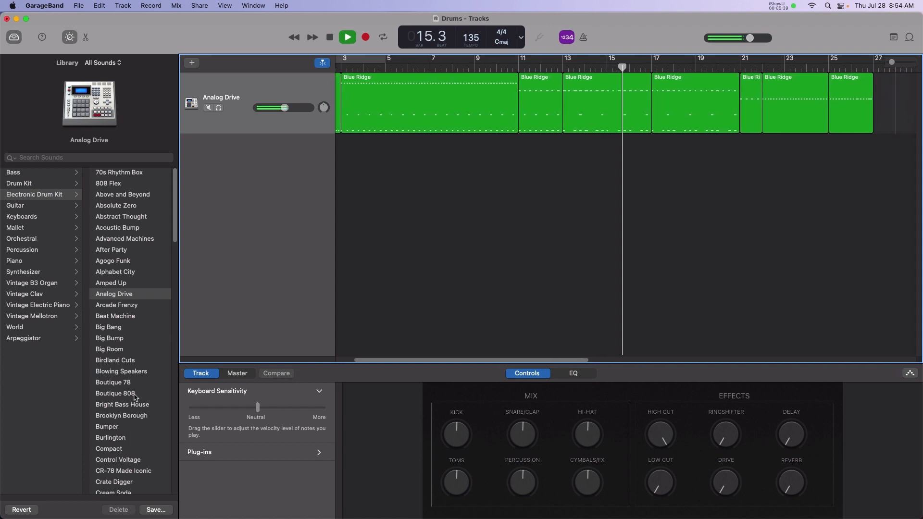
left_click(116, 393)
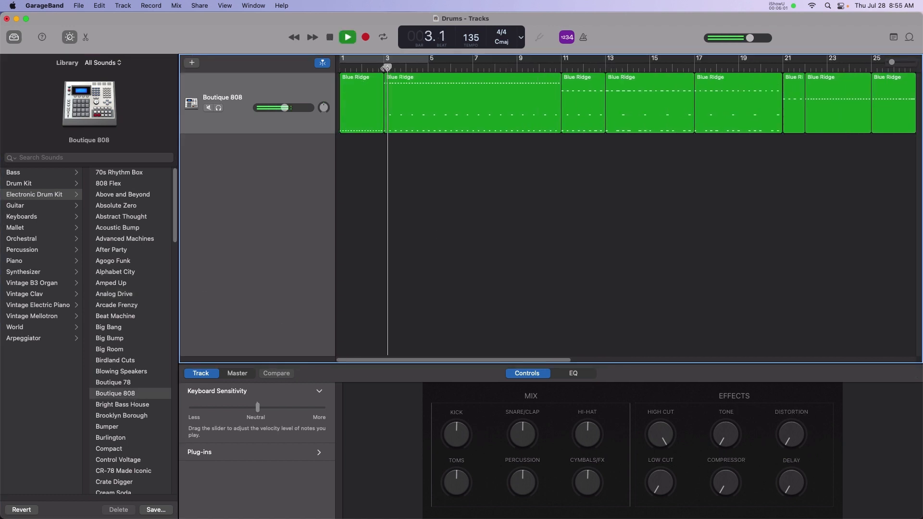